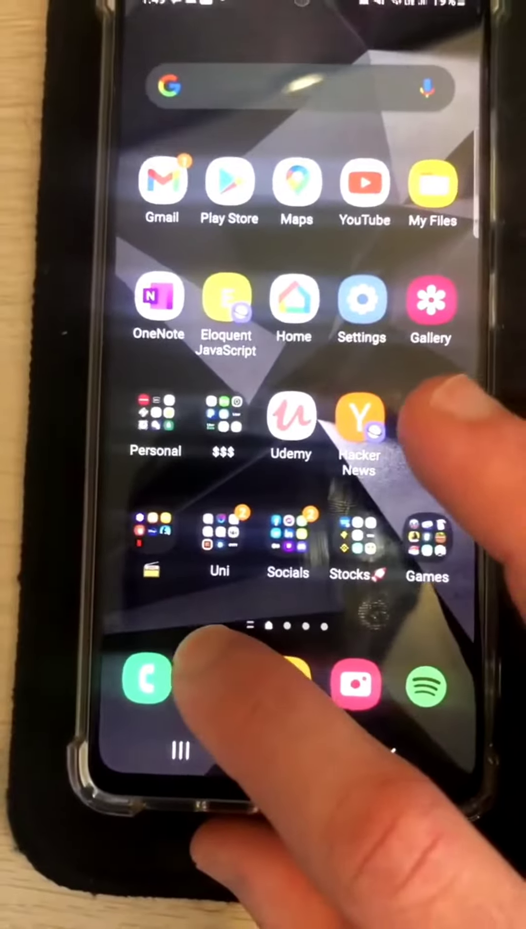
Open the Raspi doorbell Messages conversation and follow its 192.168.0.2:5000 link to the SmartLock LockBox page
click(146, 685)
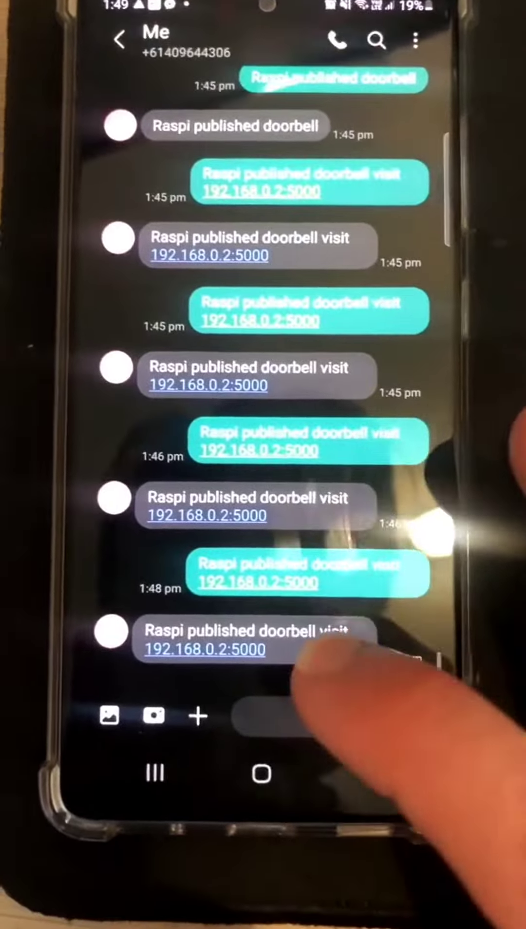
click(205, 650)
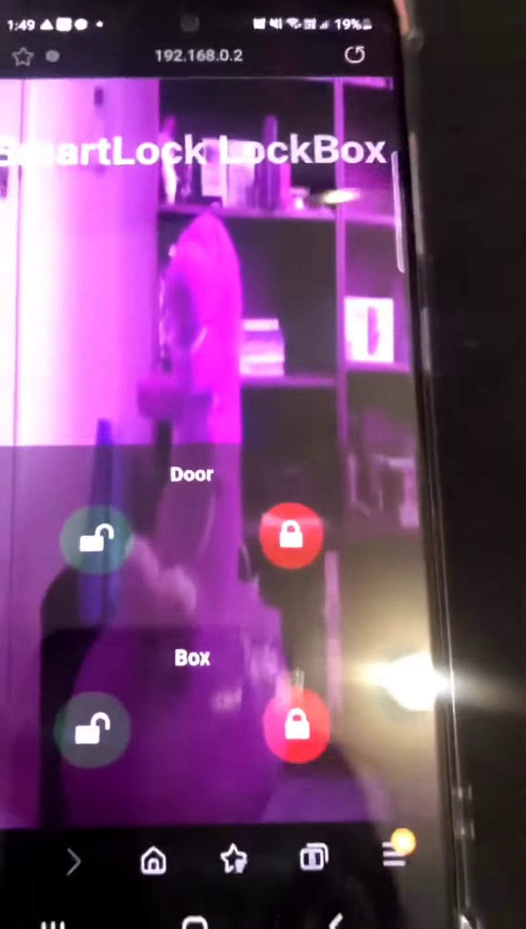